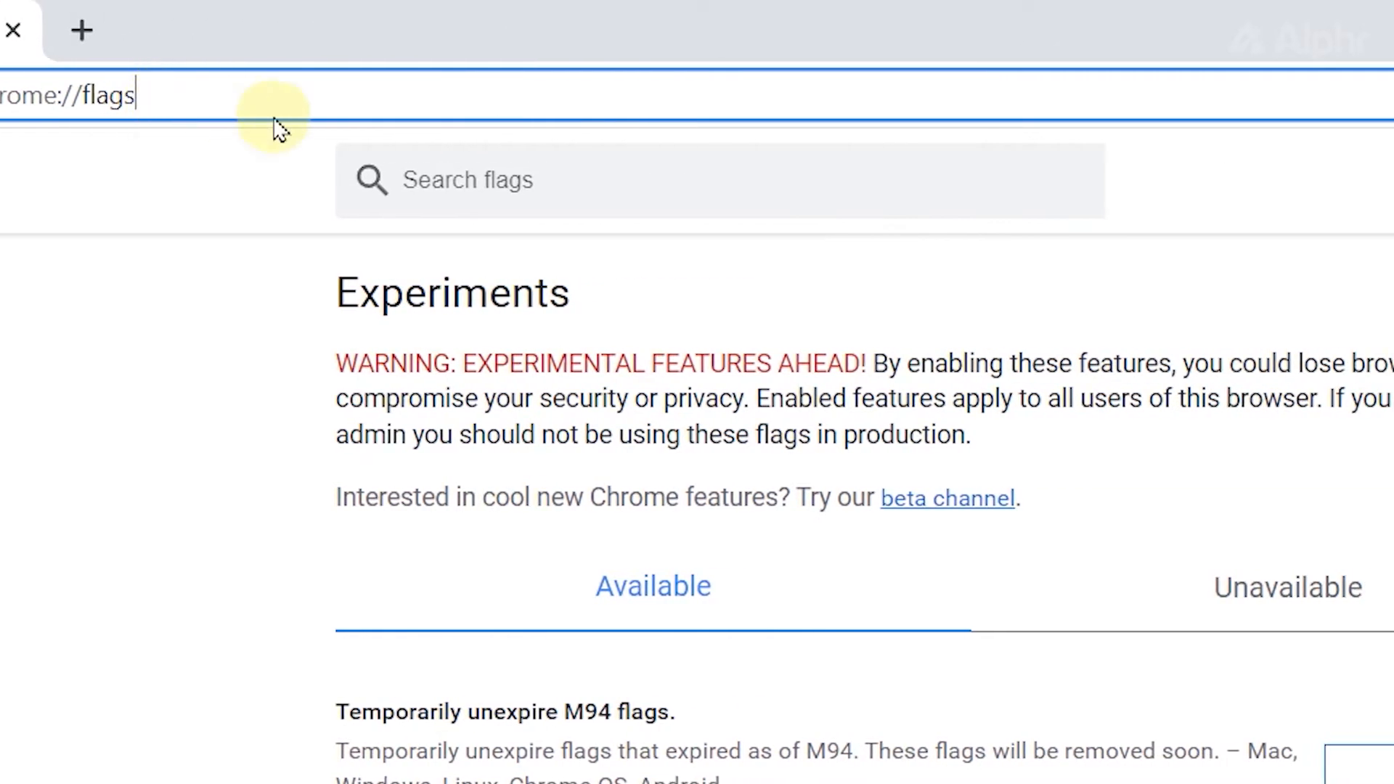
Set the Experimental QUIC protocol flag to Disabled and relaunch Chrome to apply it
right_click(408, 180)
type("Experimental QUIC protocol")
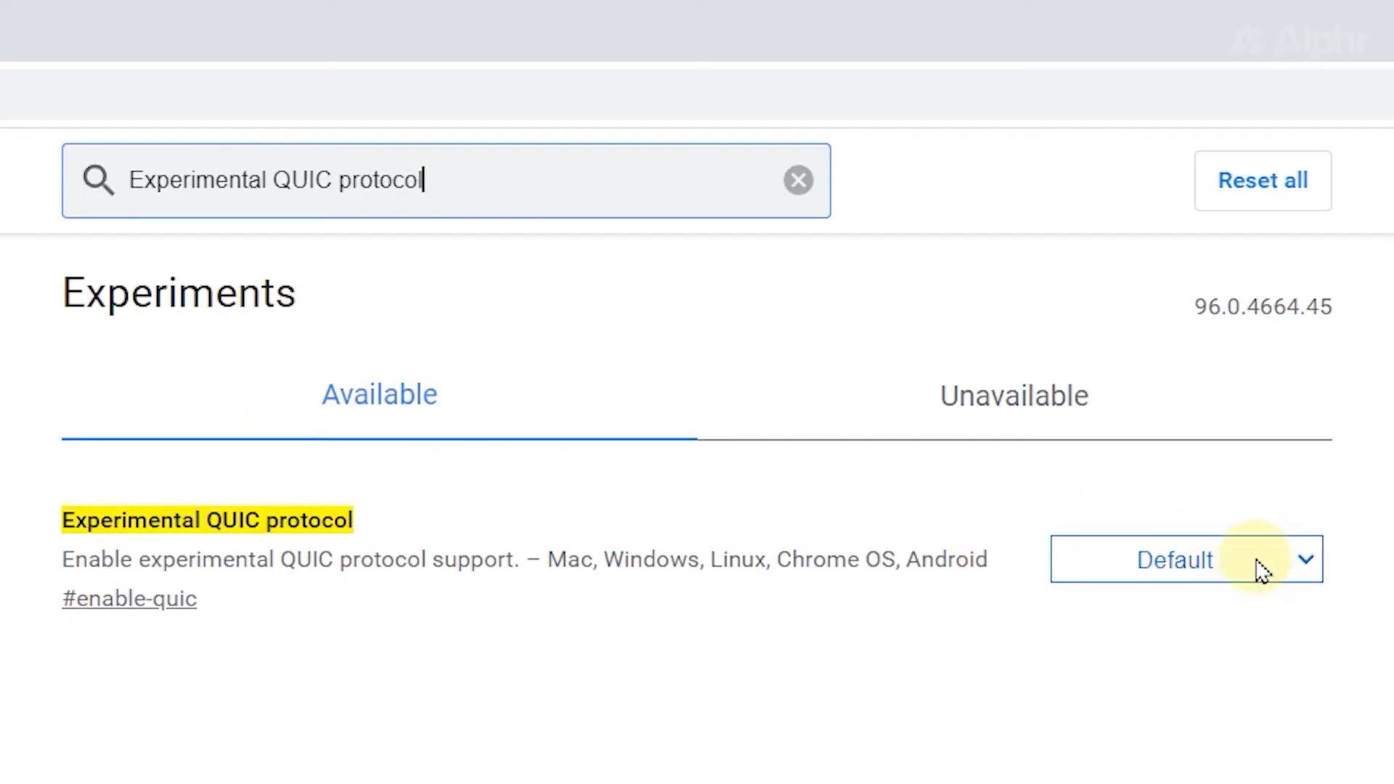
left_click(1172, 559)
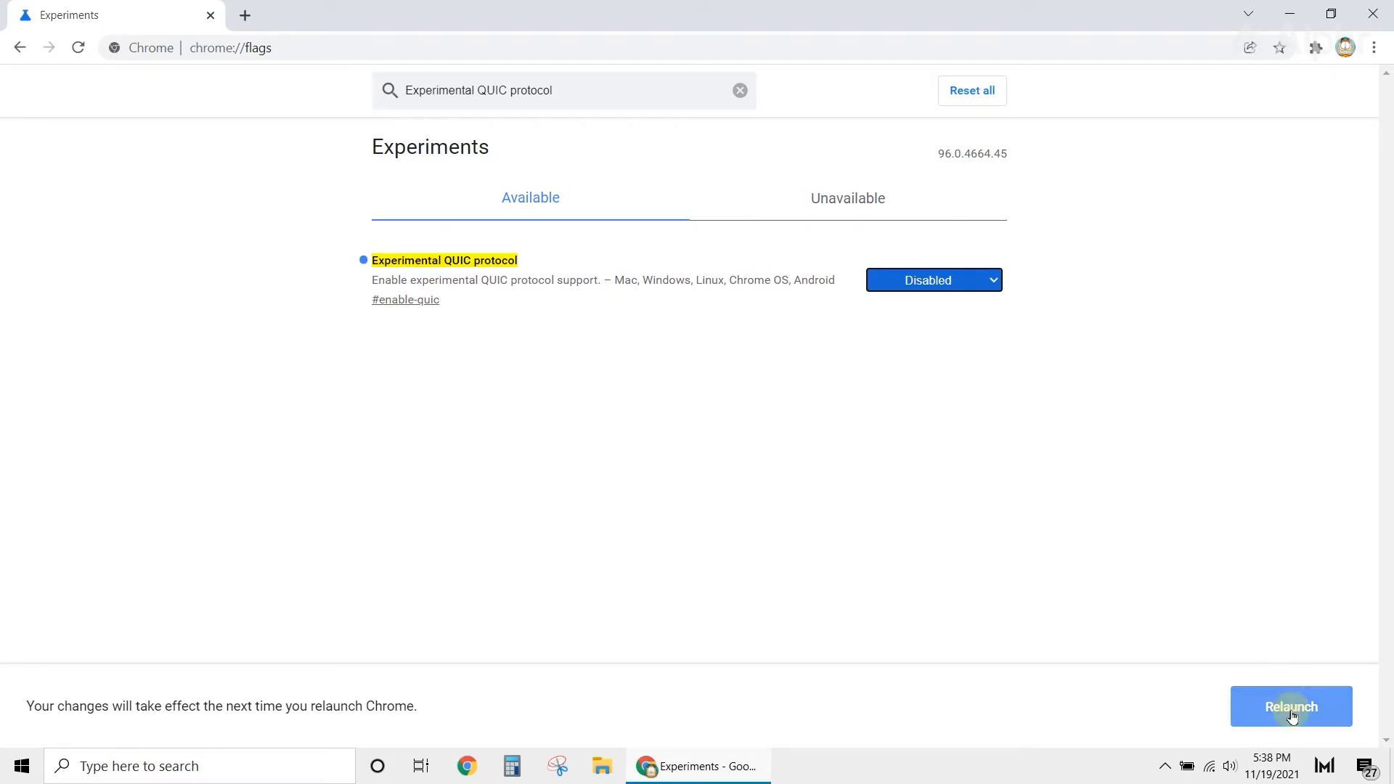
left_click(1289, 707)
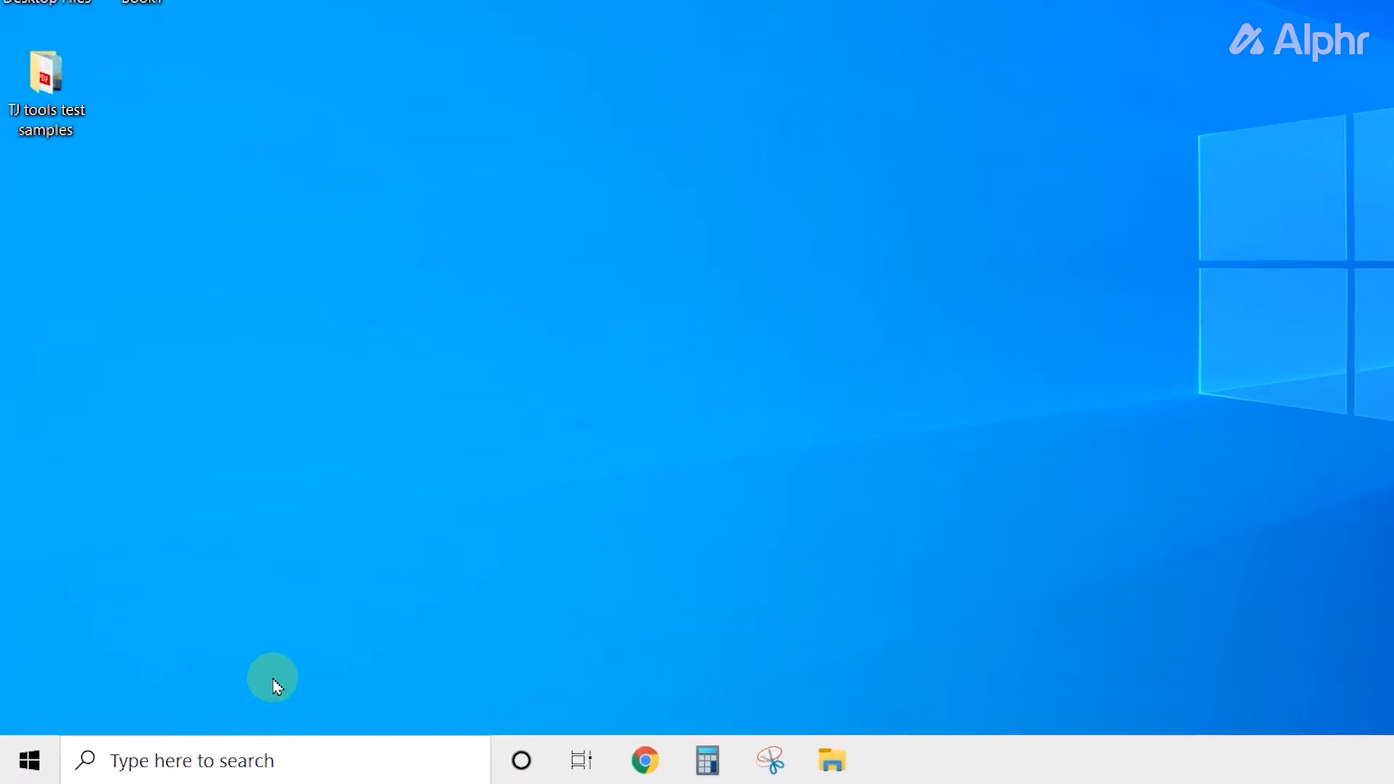
Find Google Chrome via taskbar search 'chro' and show its Uninstall context options
type("chro")
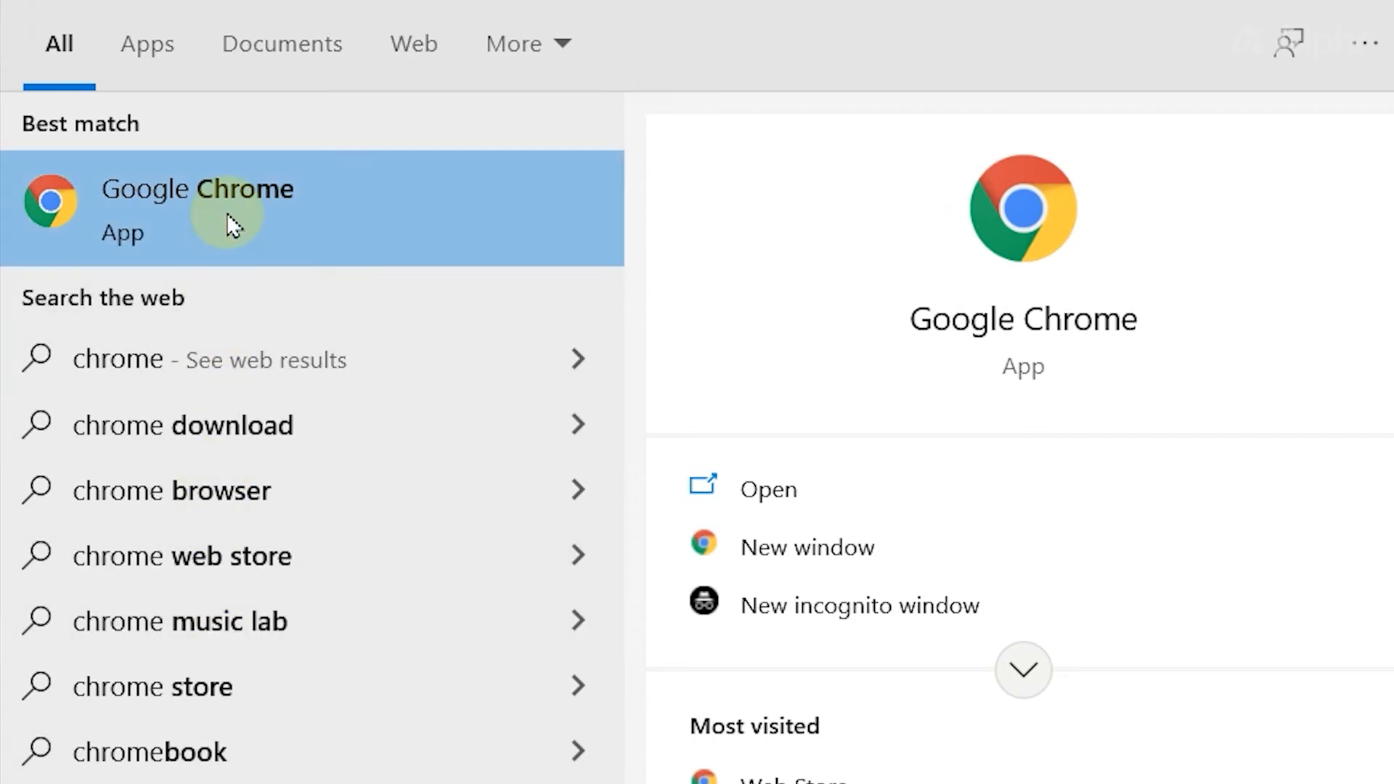
right_click(226, 214)
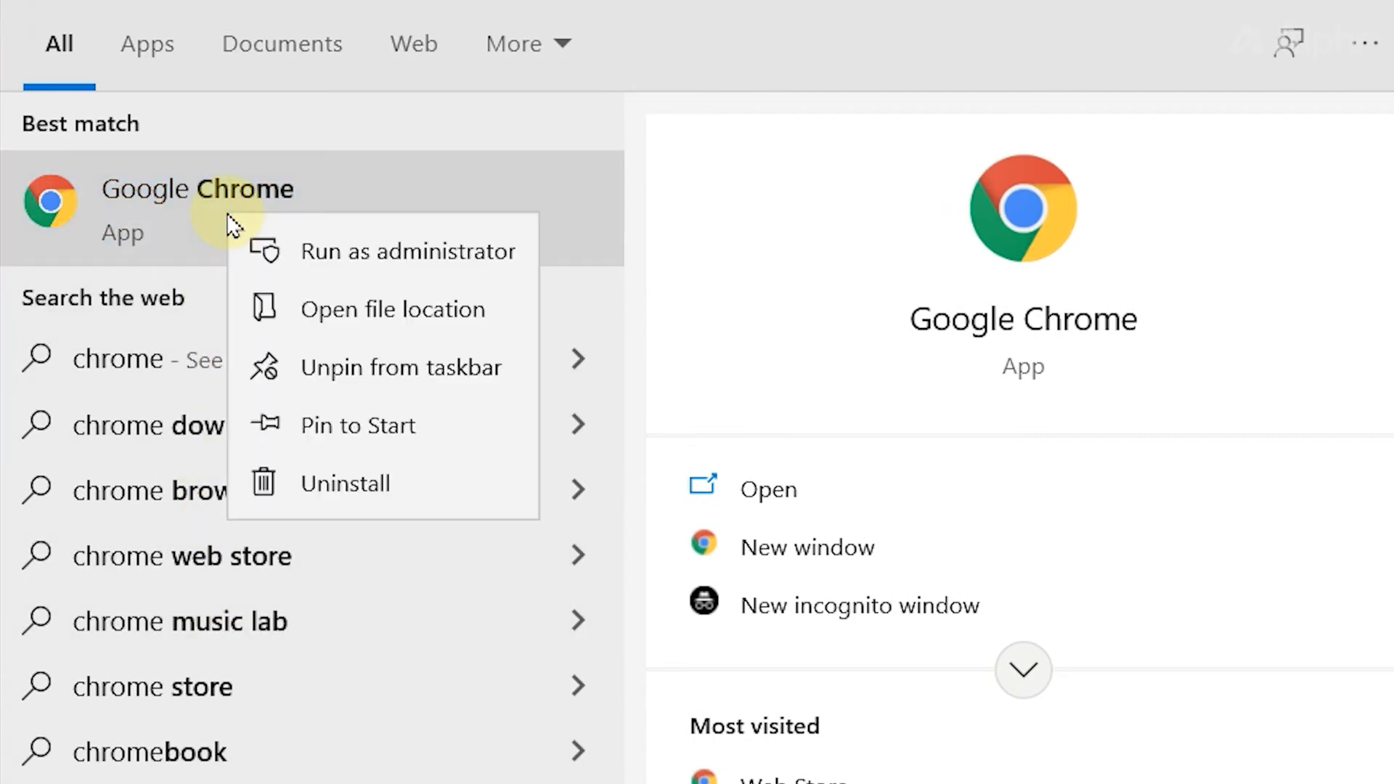
mouse_move(312, 482)
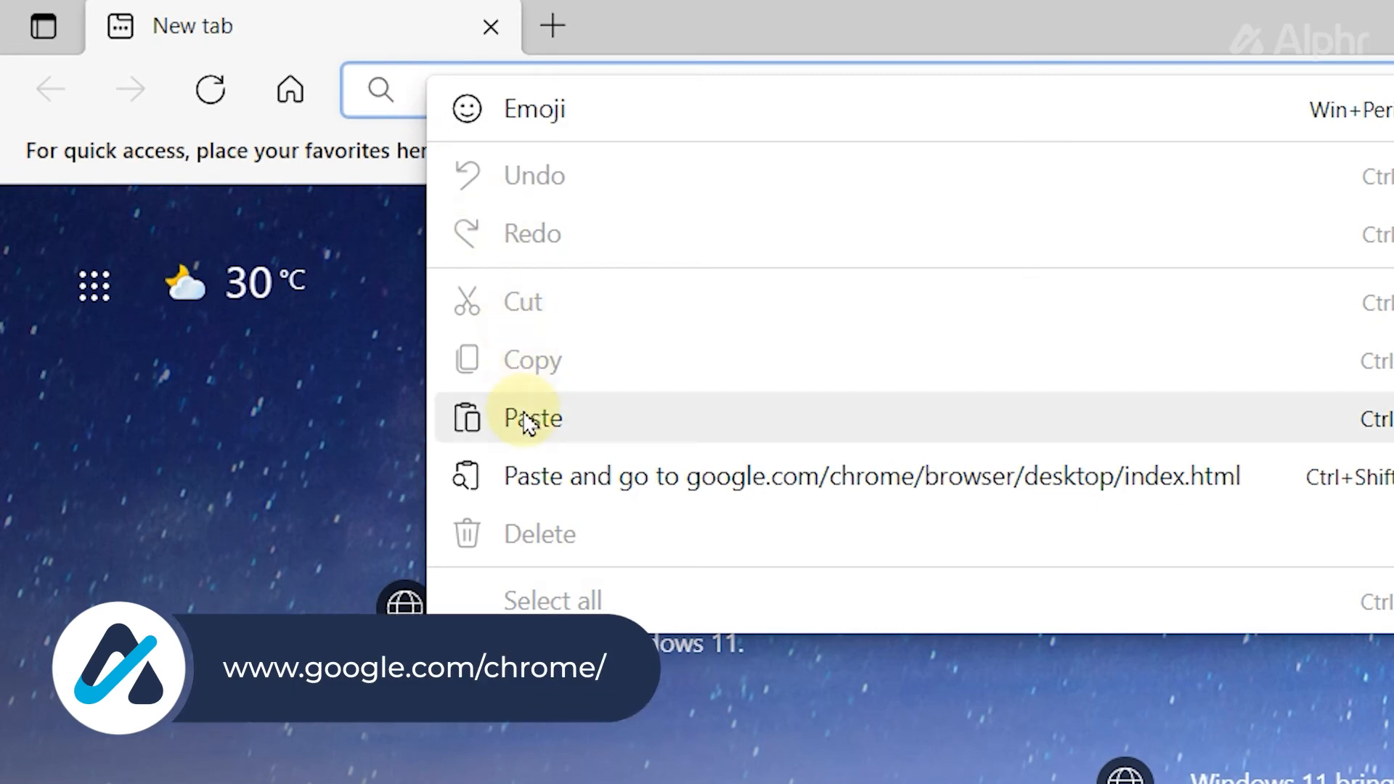
Paste google.com/chrome/browser/desktop/index.html into the new Edge tab's address bar
left_click(532, 419)
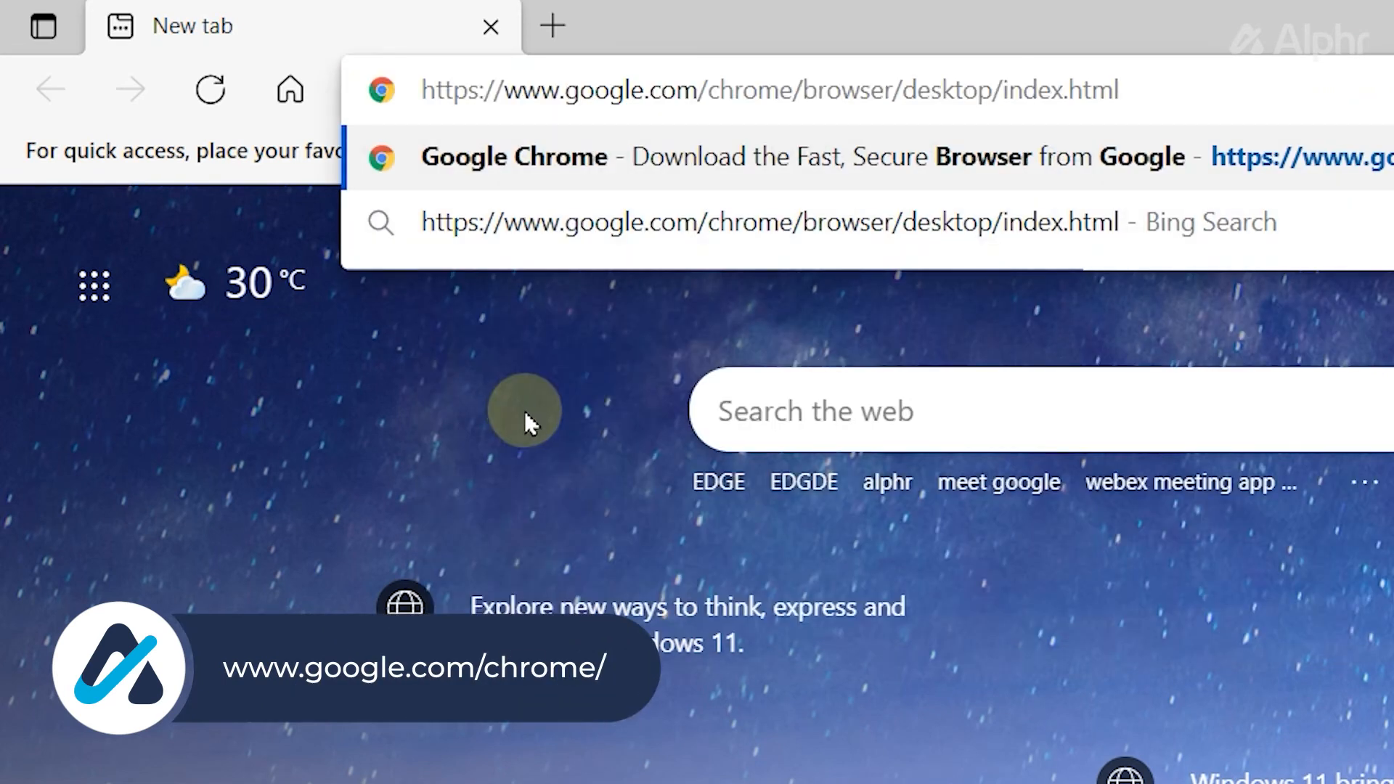